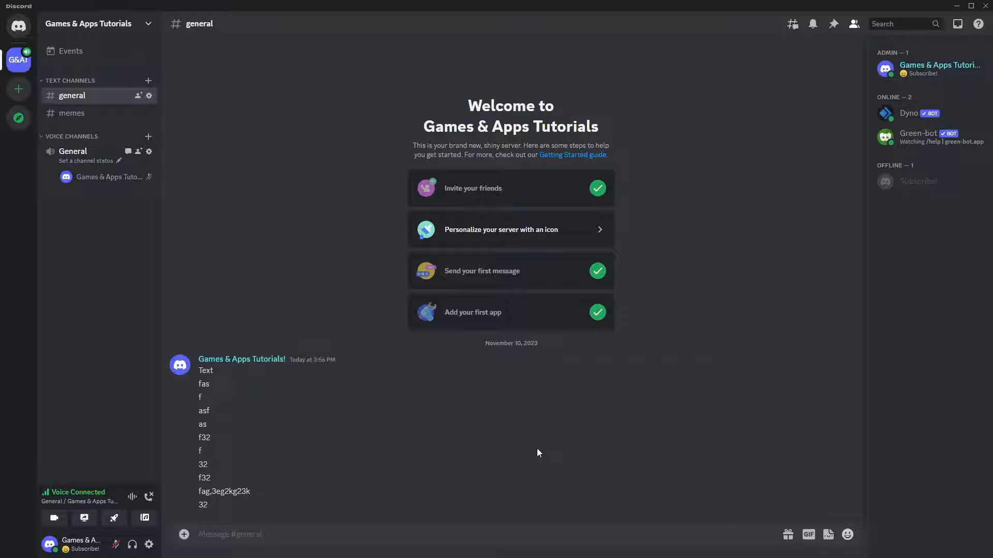
pyautogui.moveTo(453, 396)
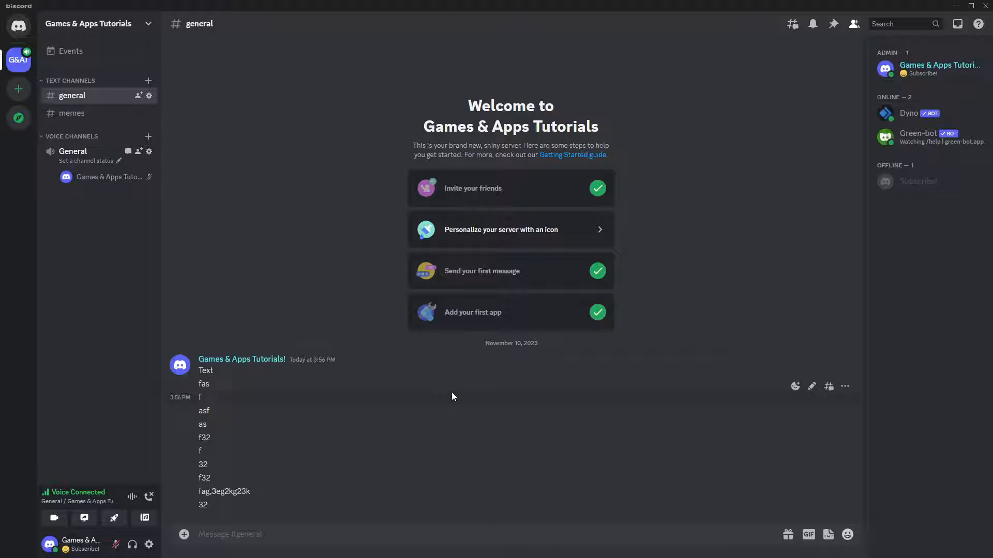
pyautogui.moveTo(806, 516)
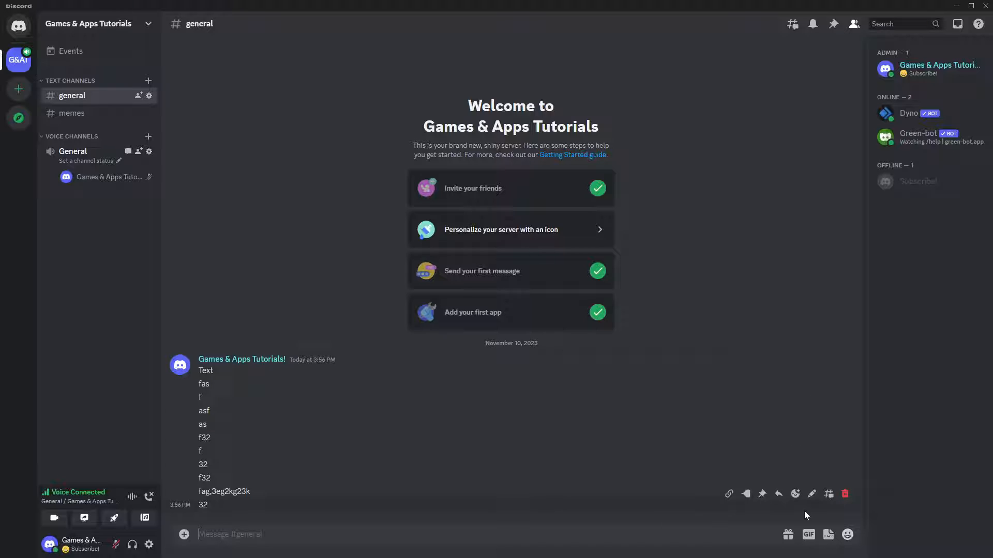
pyautogui.moveTo(844, 494)
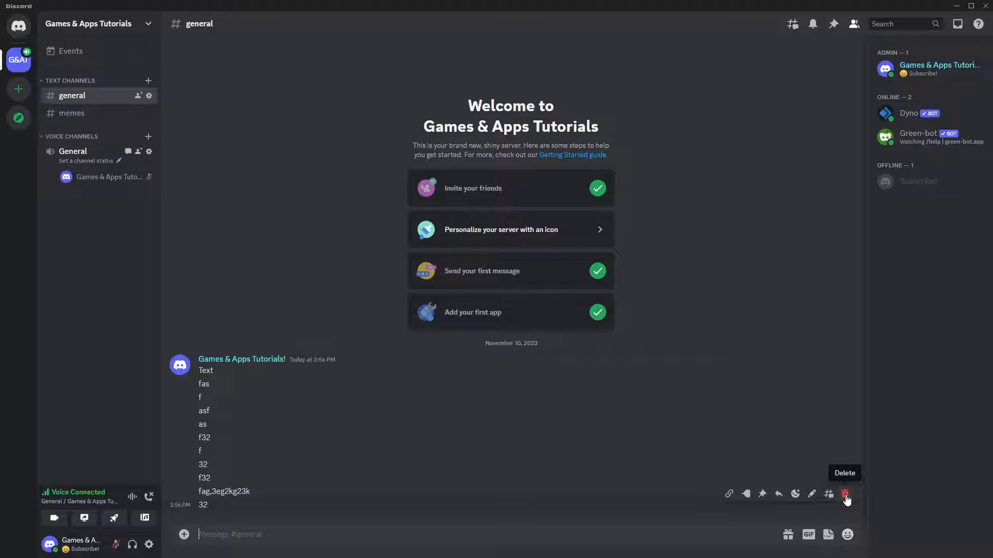
pyautogui.moveTo(828, 494)
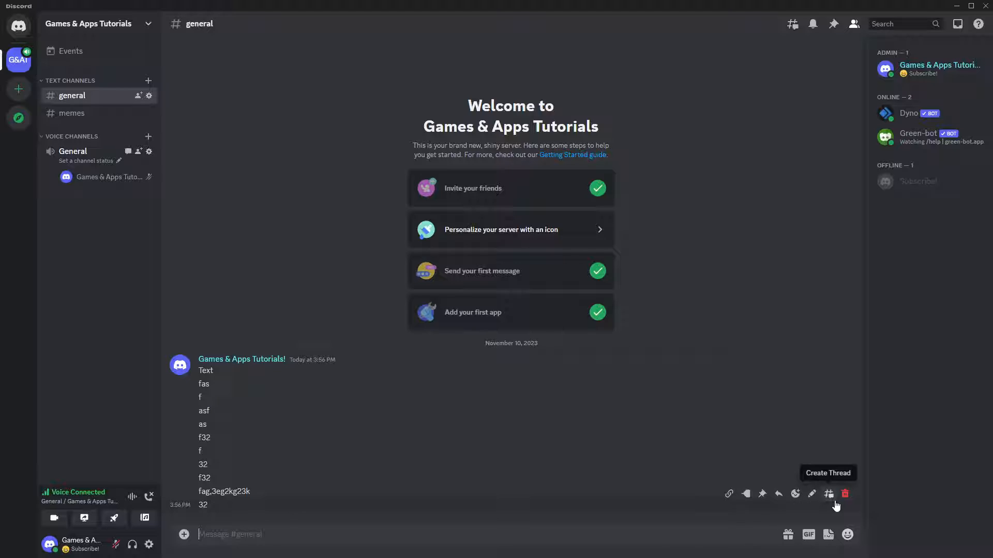
pyautogui.moveTo(844, 497)
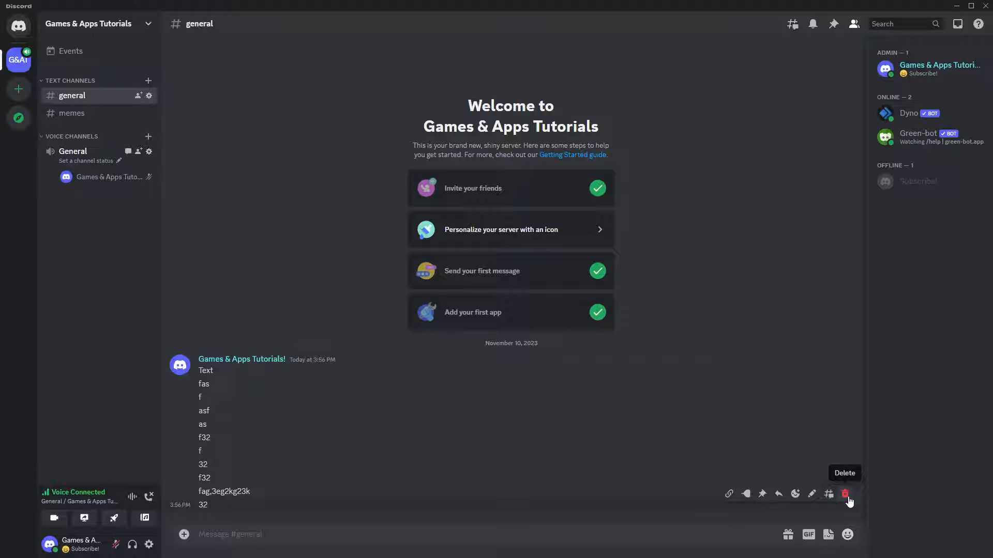
# Delete two more test messages from #general, leaving Text, fas, f, asf, f32 and 32
pyautogui.click(845, 494)
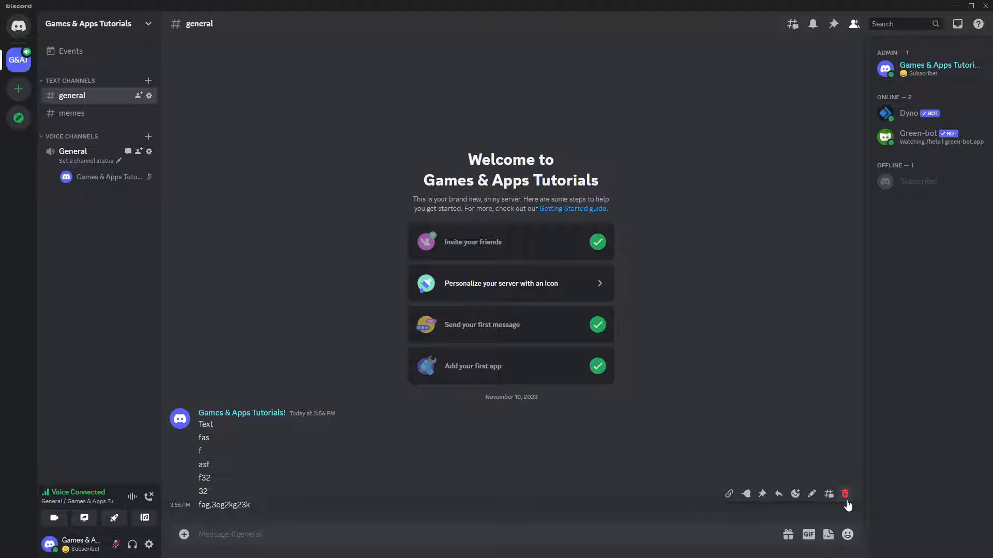
pyautogui.click(844, 494)
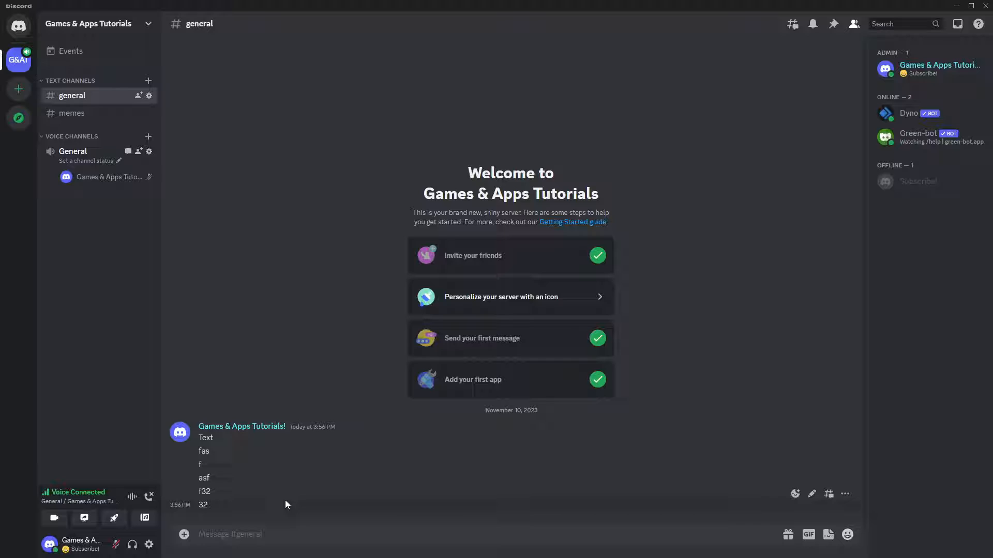
pyautogui.moveTo(730, 463)
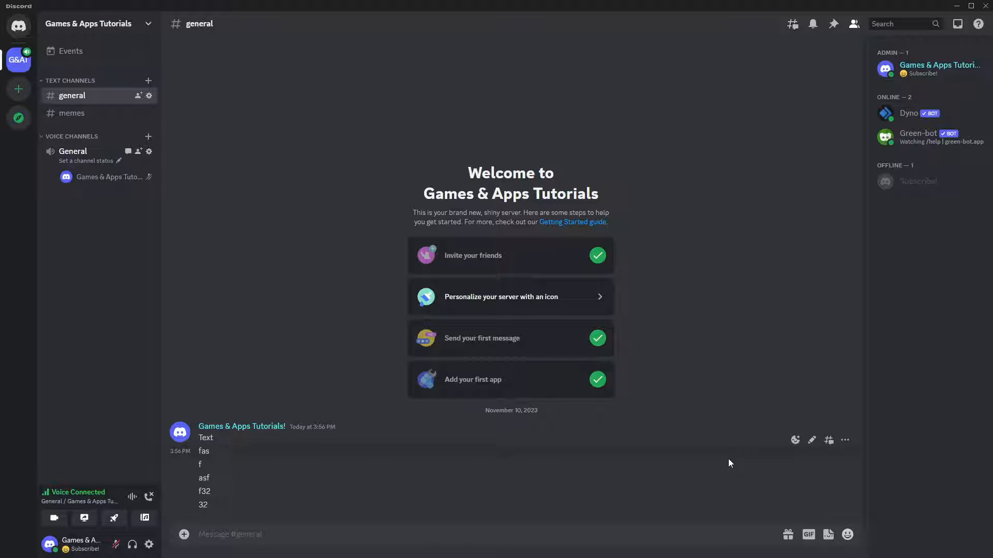
pyautogui.moveTo(795, 471)
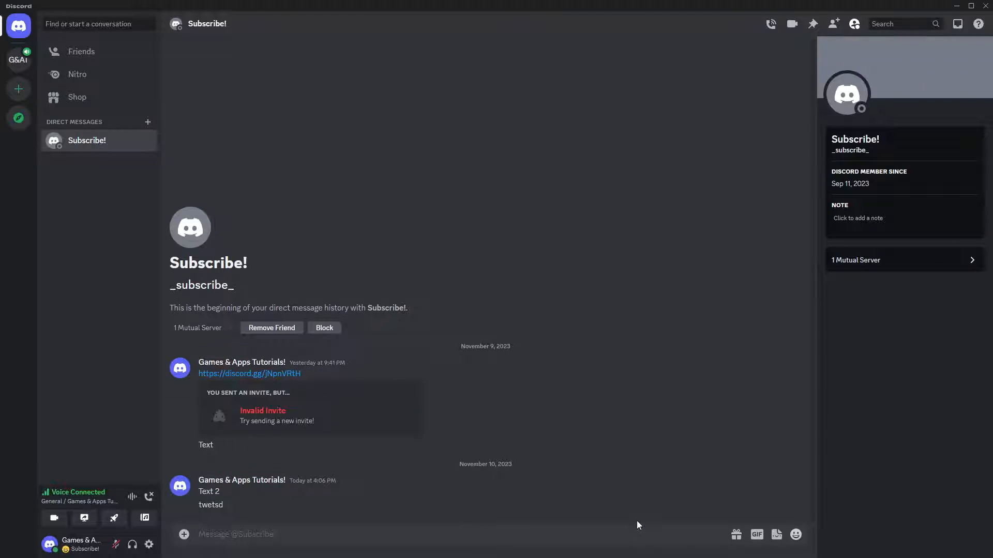
pyautogui.moveTo(649, 511)
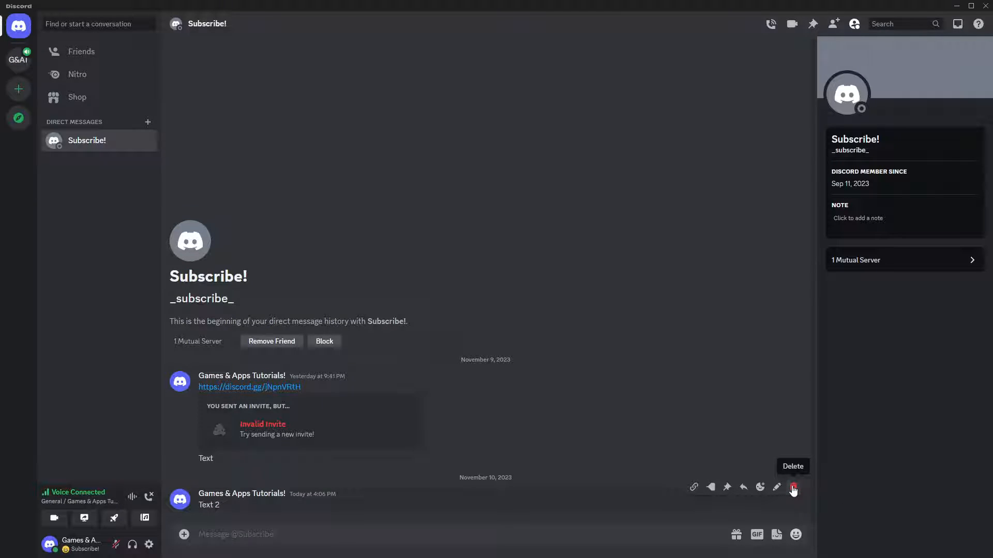
# Delete the 'Text 2' message from the direct message conversation
pyautogui.click(792, 488)
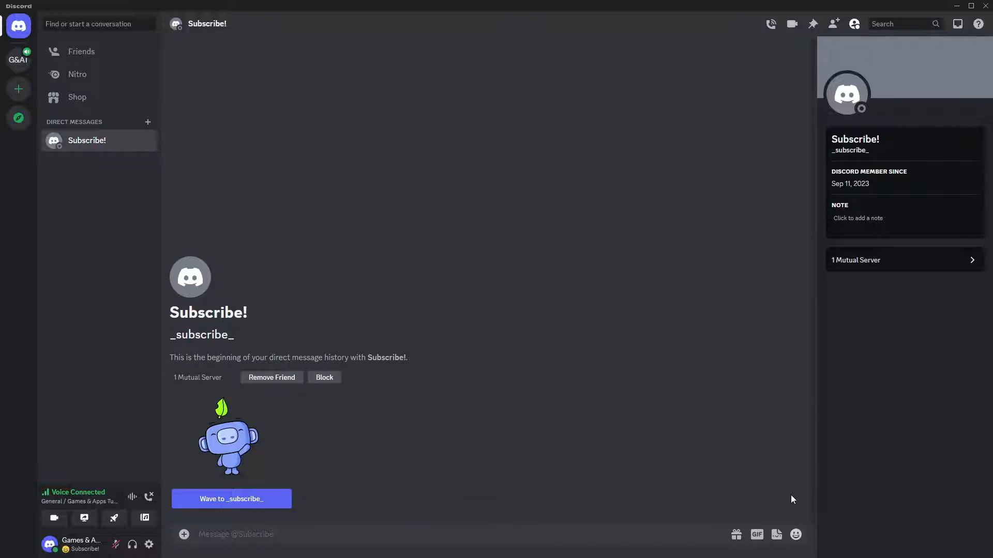
pyautogui.moveTo(538, 361)
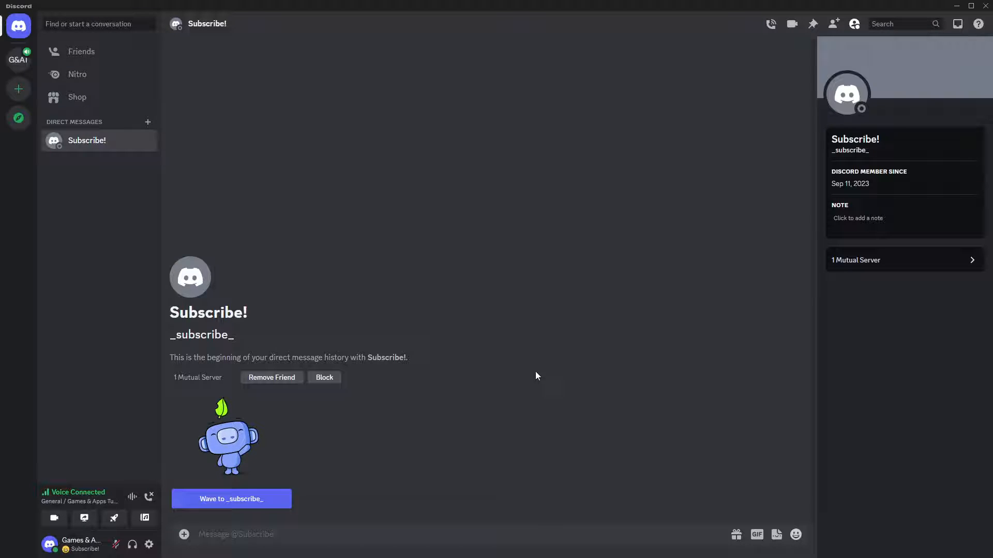
pyautogui.moveTo(499, 383)
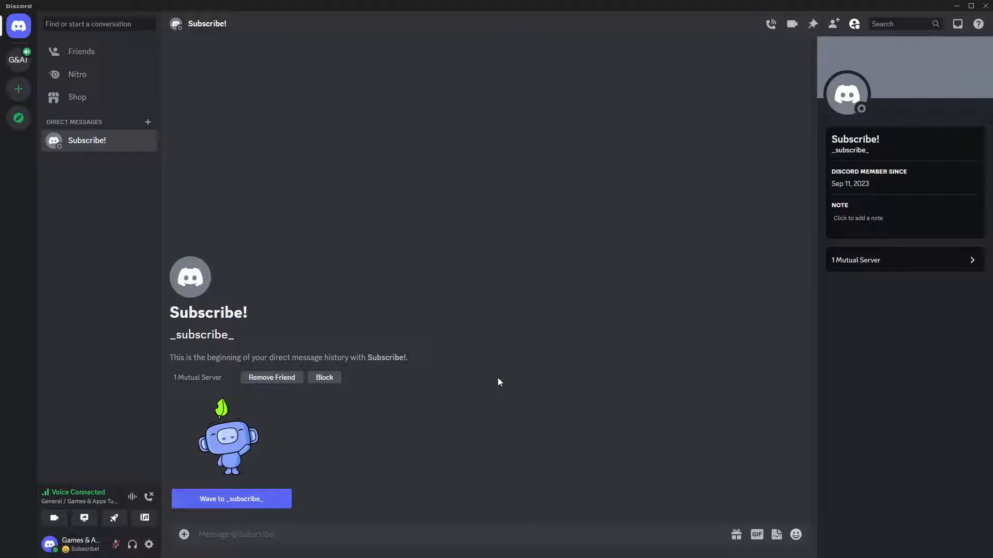
pyautogui.moveTo(479, 397)
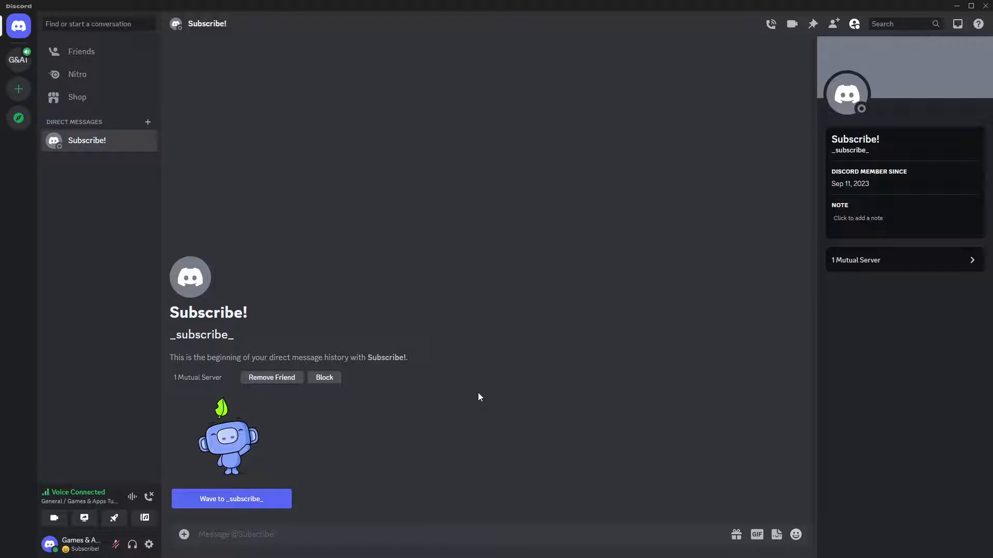
pyautogui.moveTo(401, 420)
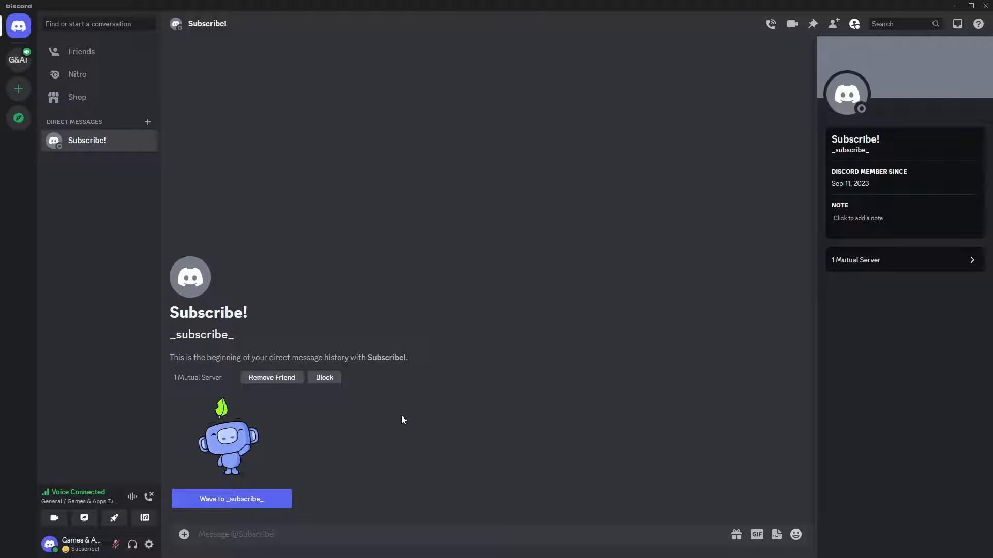
pyautogui.moveTo(107, 97)
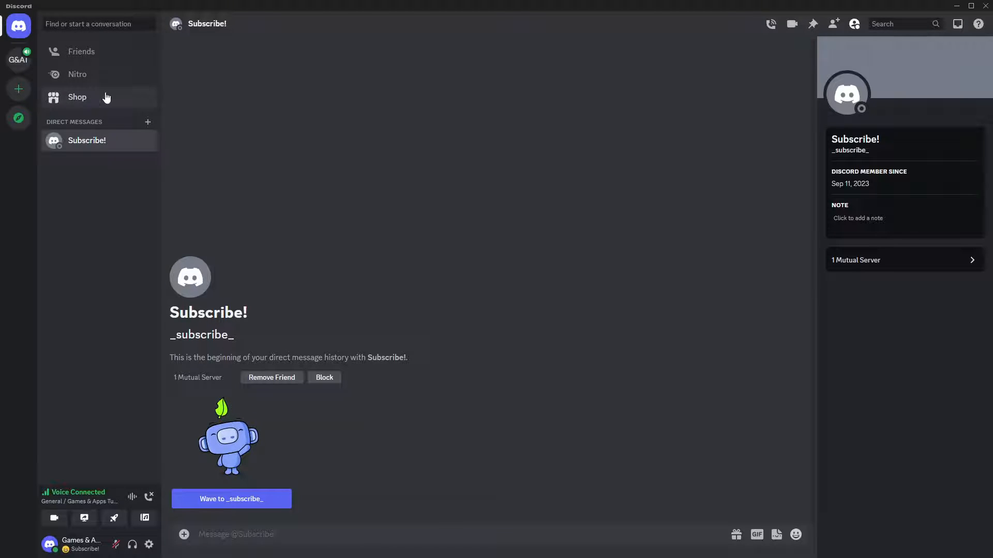
# Reopen the Games & Apps Tutorials server's #general channel via its server icon
pyautogui.click(19, 59)
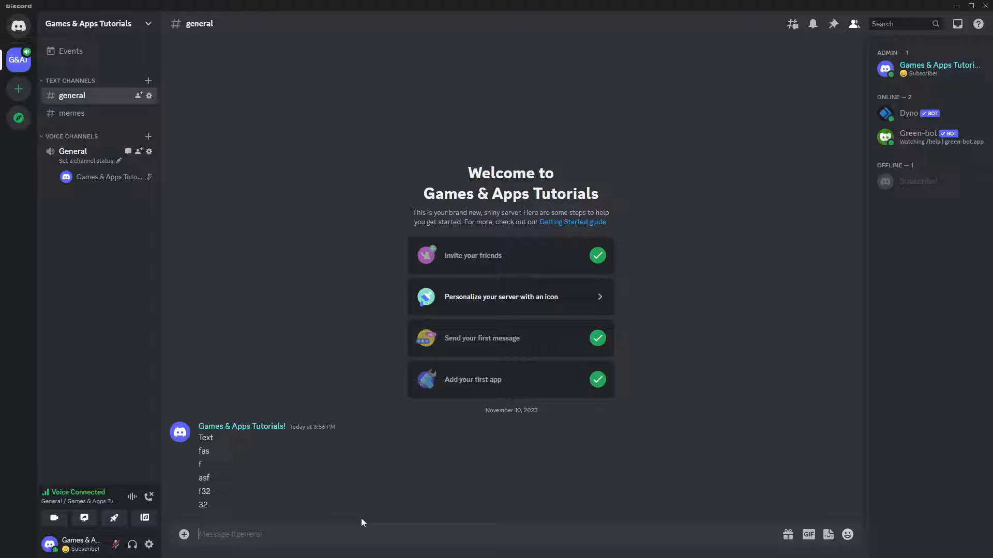
pyautogui.moveTo(282, 483)
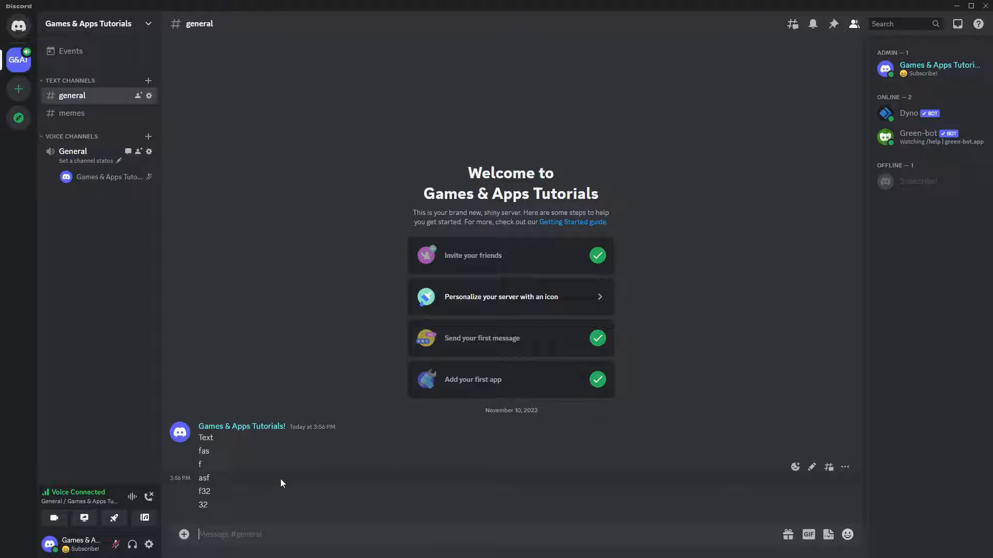
pyautogui.moveTo(293, 481)
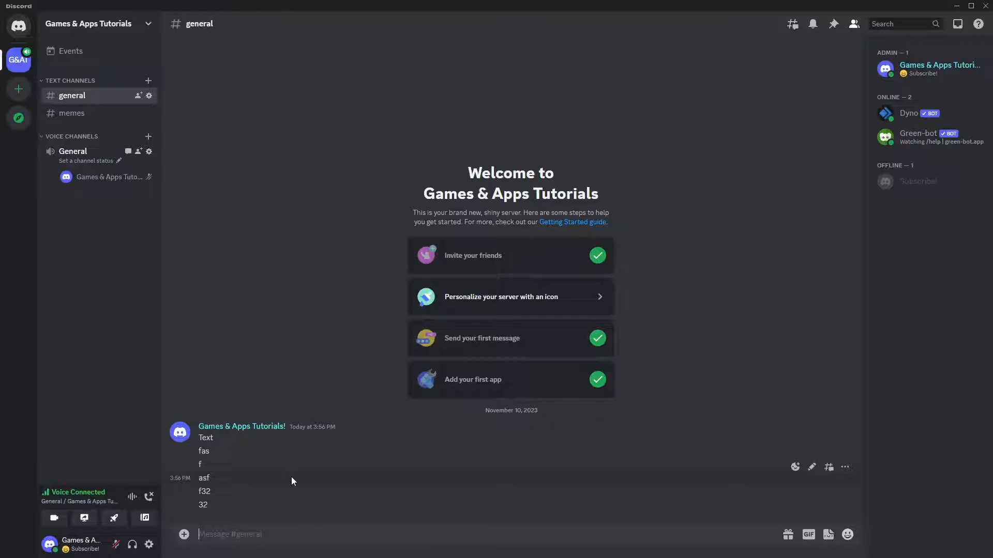
pyautogui.moveTo(844, 467)
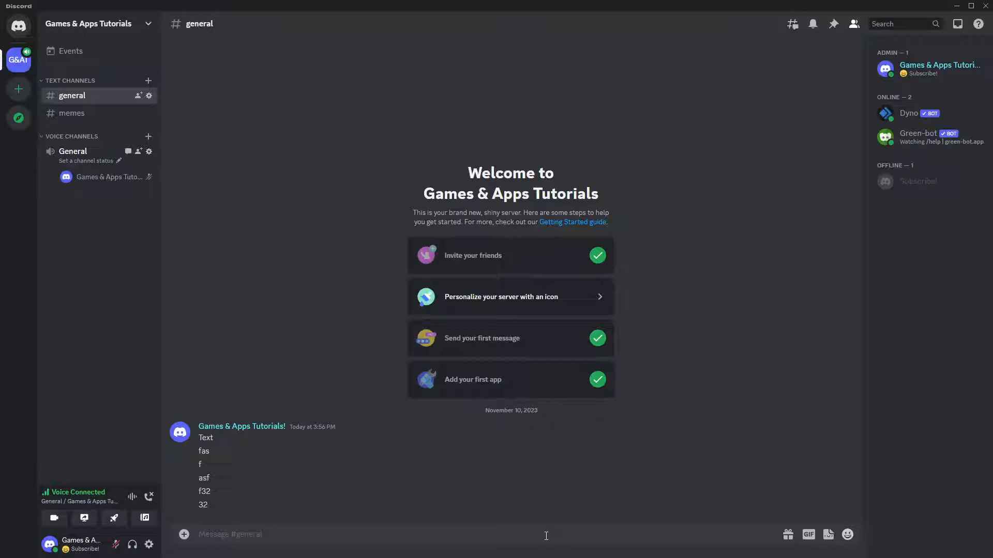
pyautogui.moveTo(560, 536)
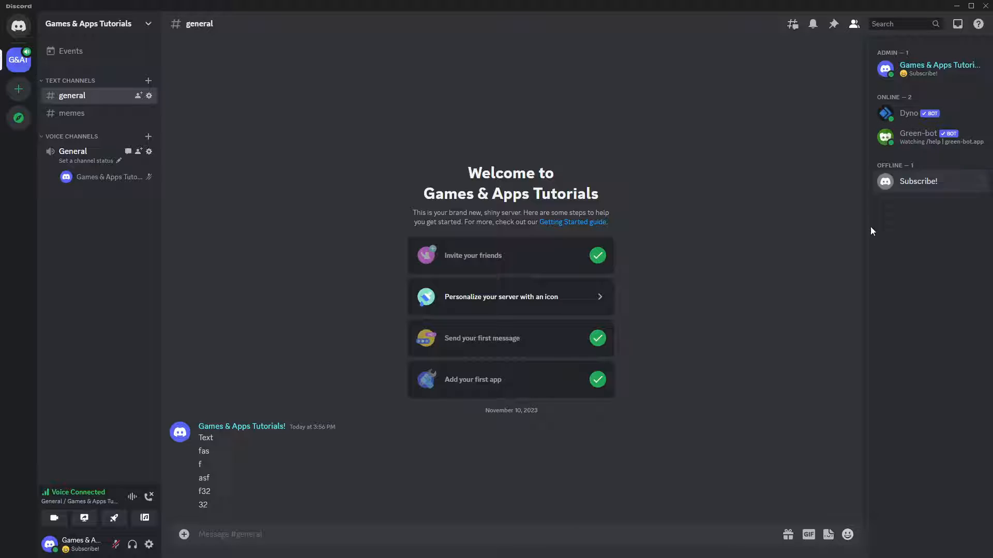
pyautogui.moveTo(633, 396)
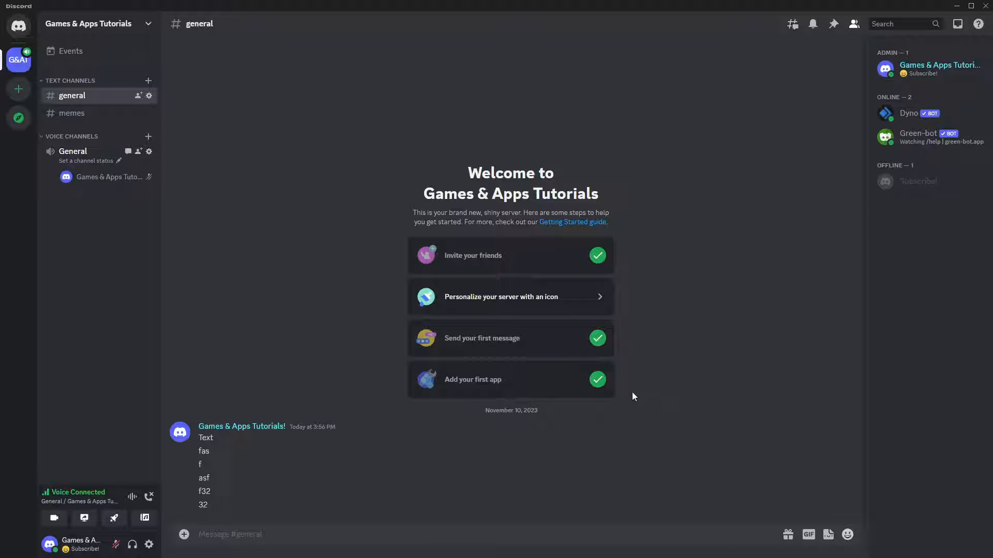
# Type /purge in the #general message box to list Dyno's purge commands
pyautogui.write('/purge')
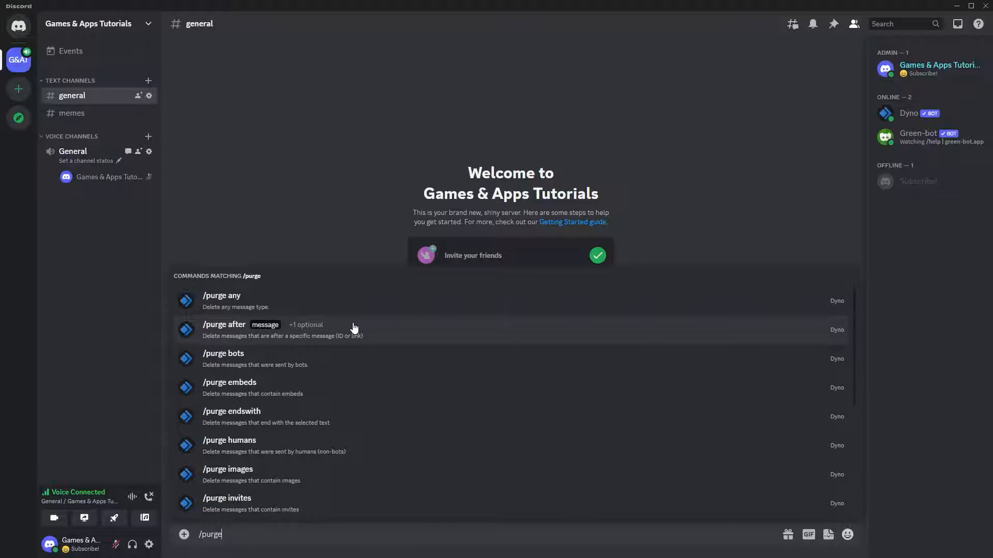
pyautogui.moveTo(331, 472)
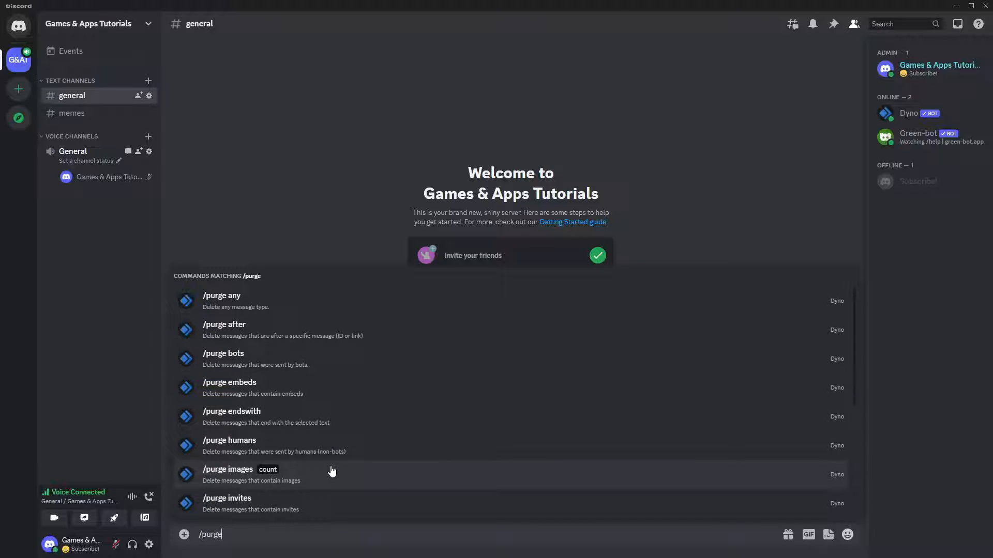
pyautogui.moveTo(241, 355)
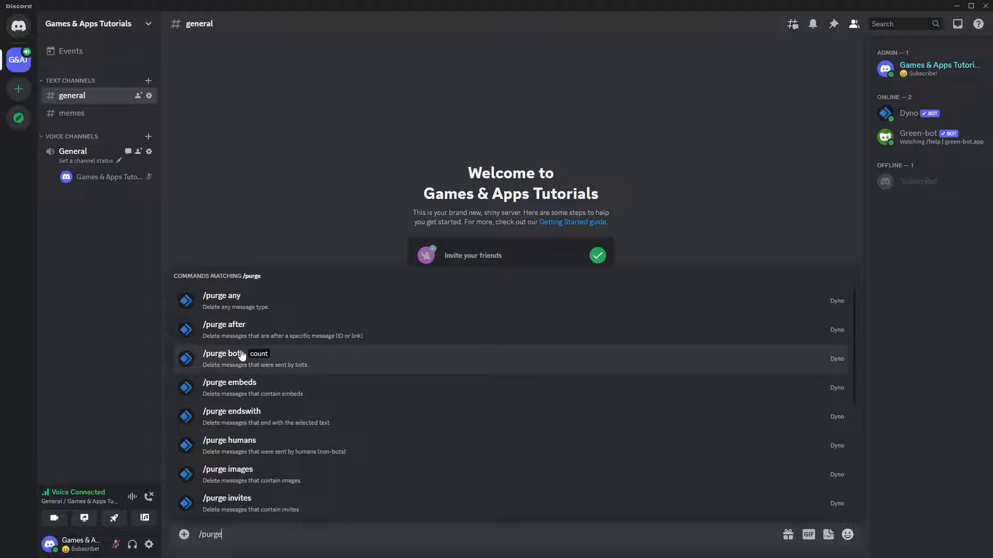
pyautogui.moveTo(294, 336)
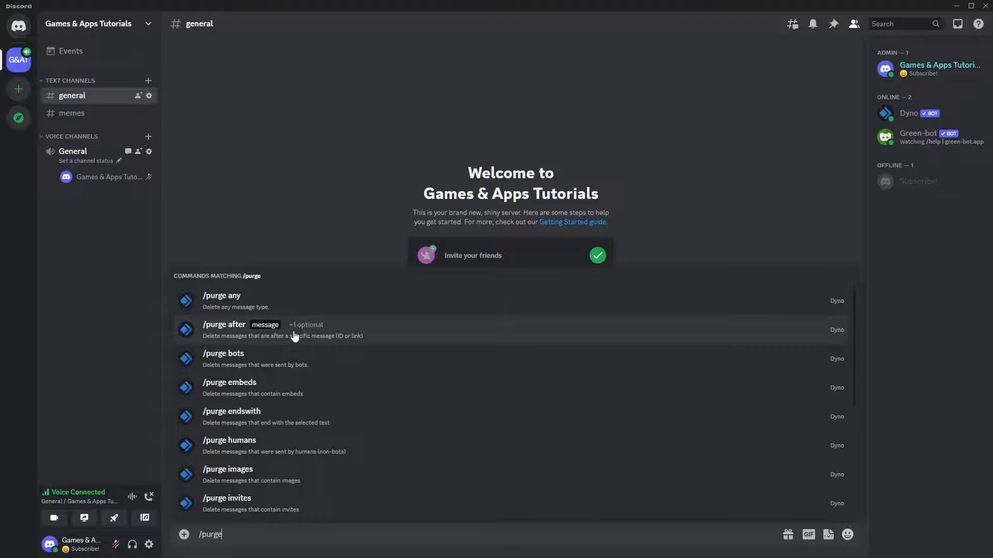
pyautogui.moveTo(282, 467)
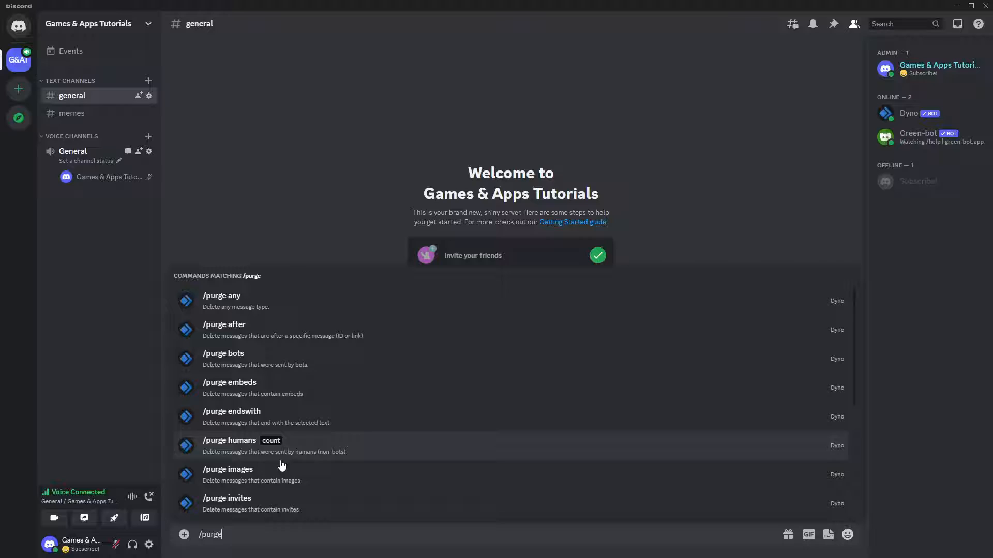
pyautogui.moveTo(321, 475)
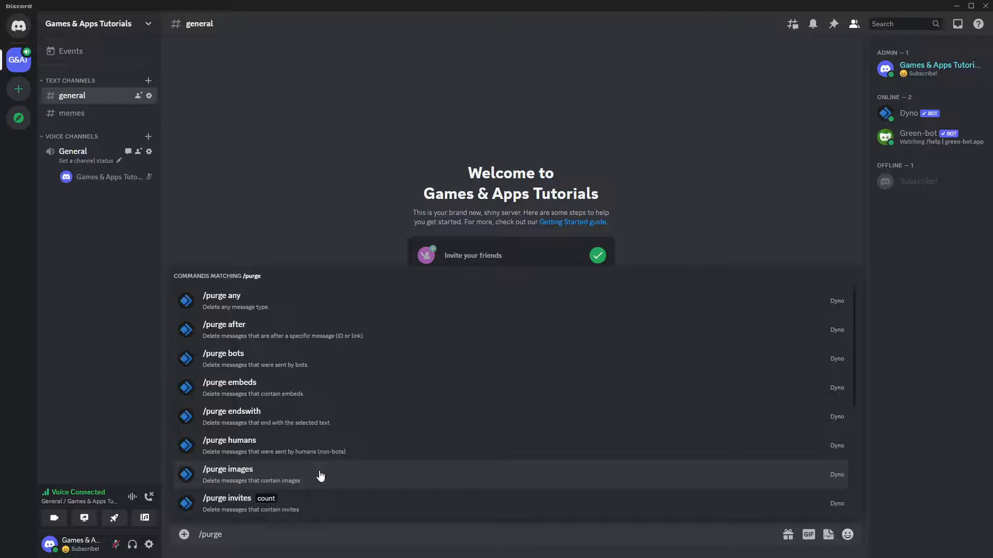
pyautogui.moveTo(241, 318)
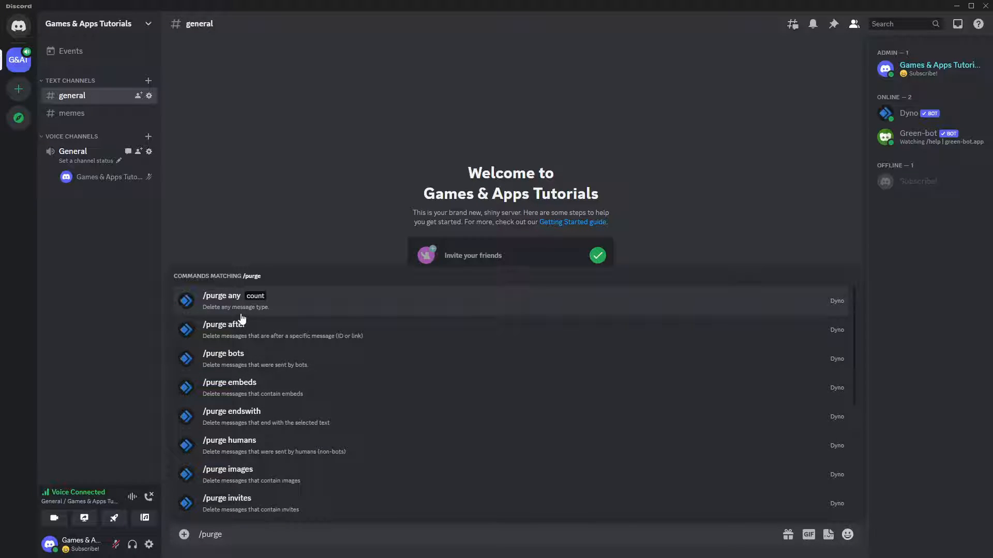
pyautogui.moveTo(249, 304)
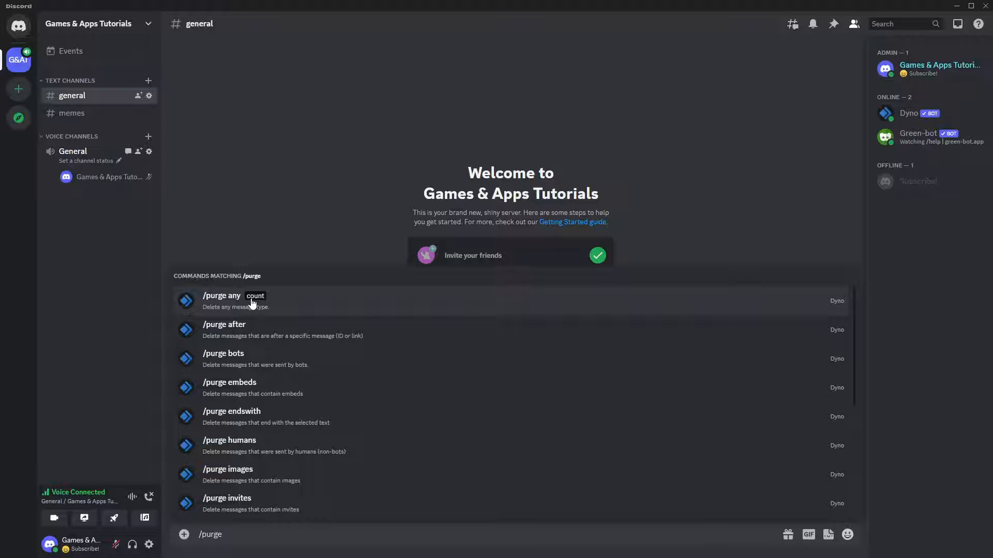
pyautogui.moveTo(282, 307)
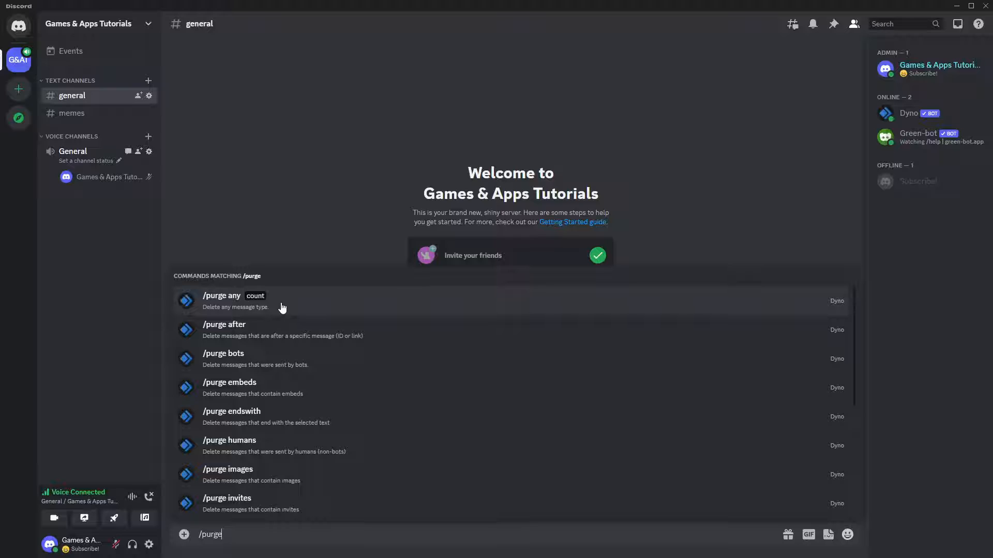
pyautogui.moveTo(285, 302)
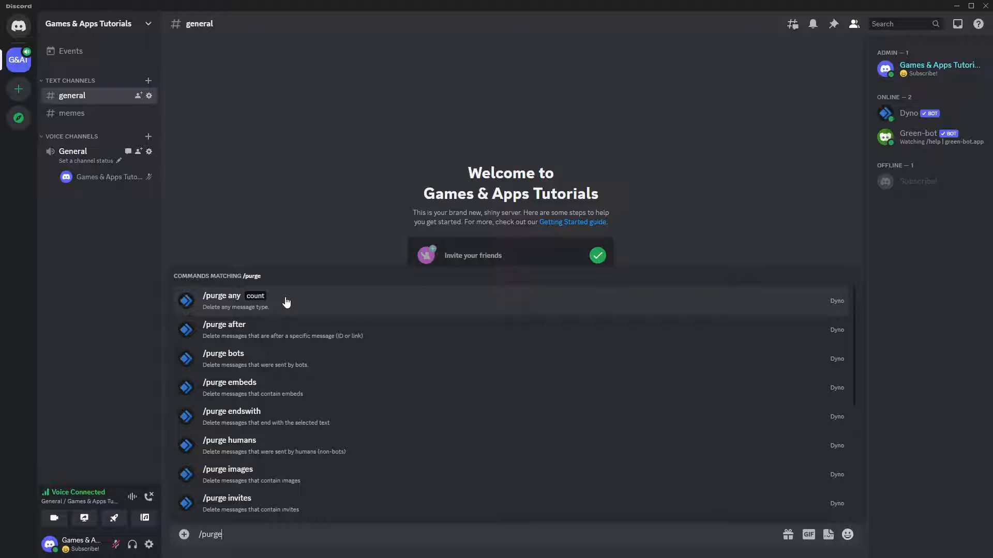
pyautogui.moveTo(305, 309)
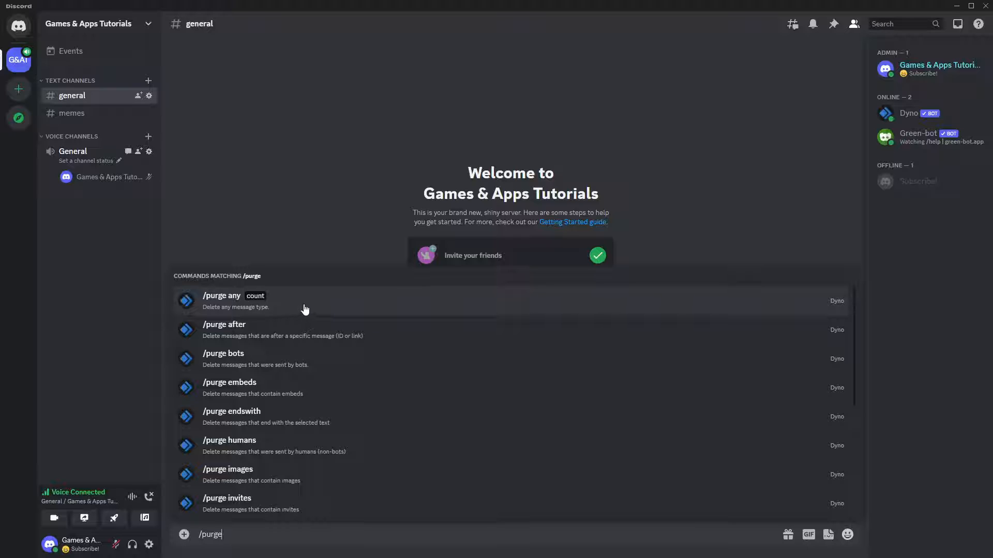
pyautogui.moveTo(240, 304)
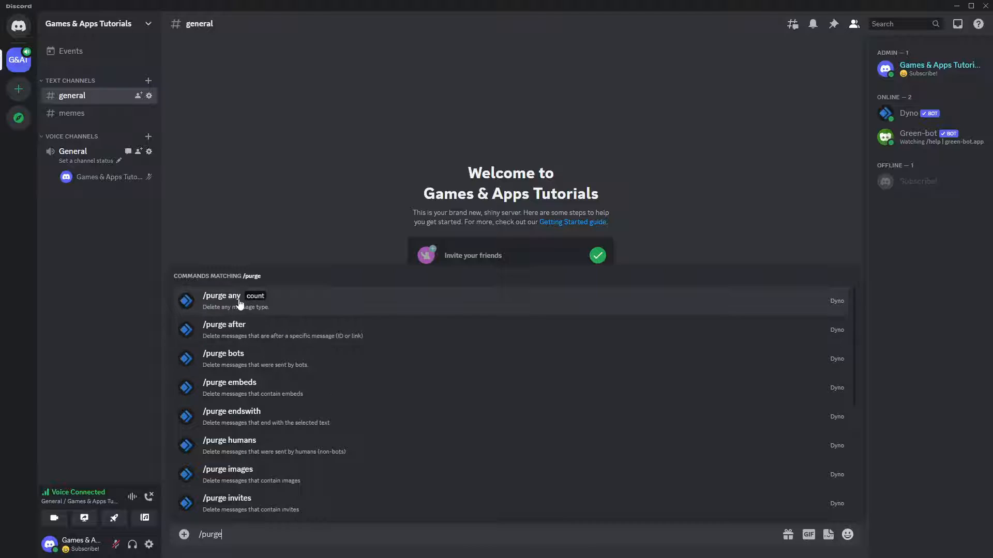
# Choose Dyno's /purge any command with a message count of 1000
pyautogui.click(222, 301)
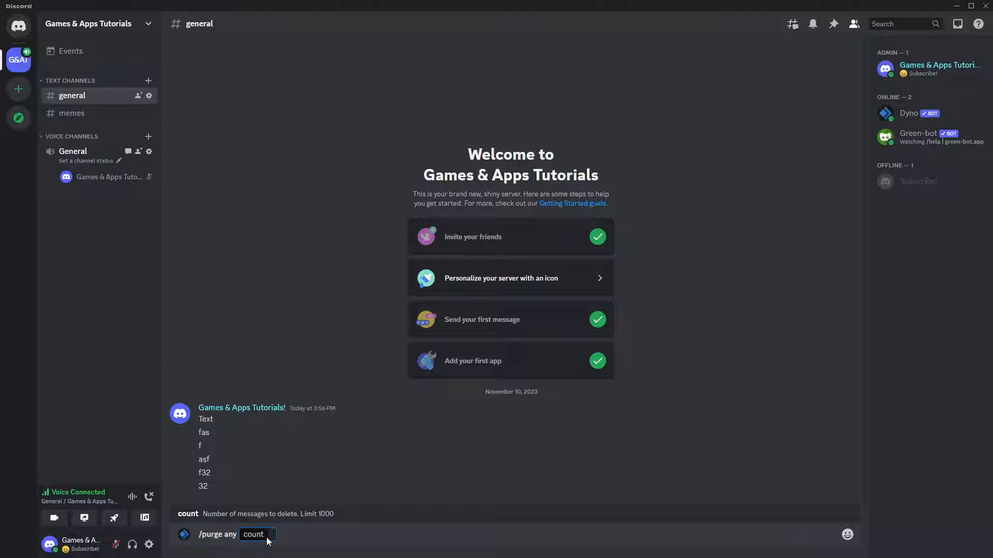
pyautogui.moveTo(272, 508)
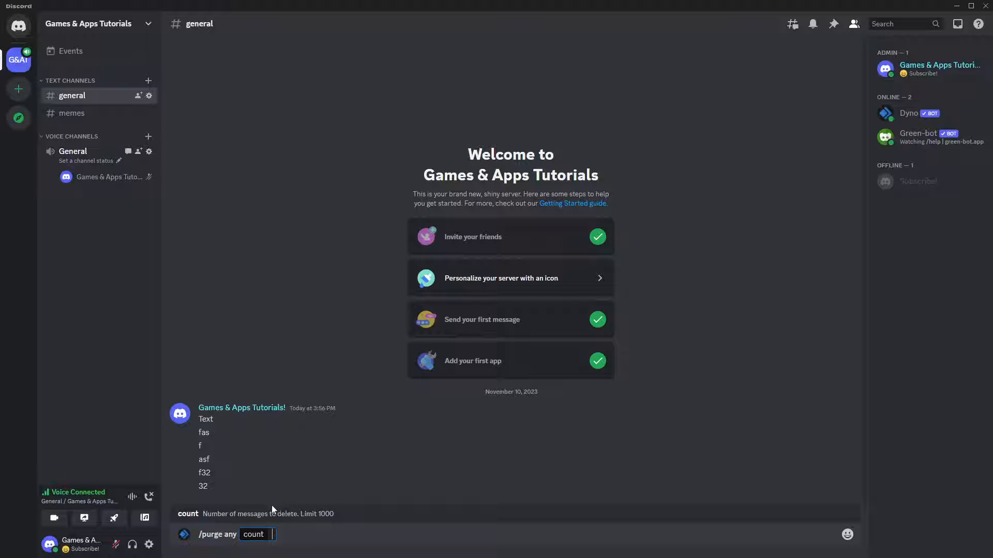
pyautogui.write('10')
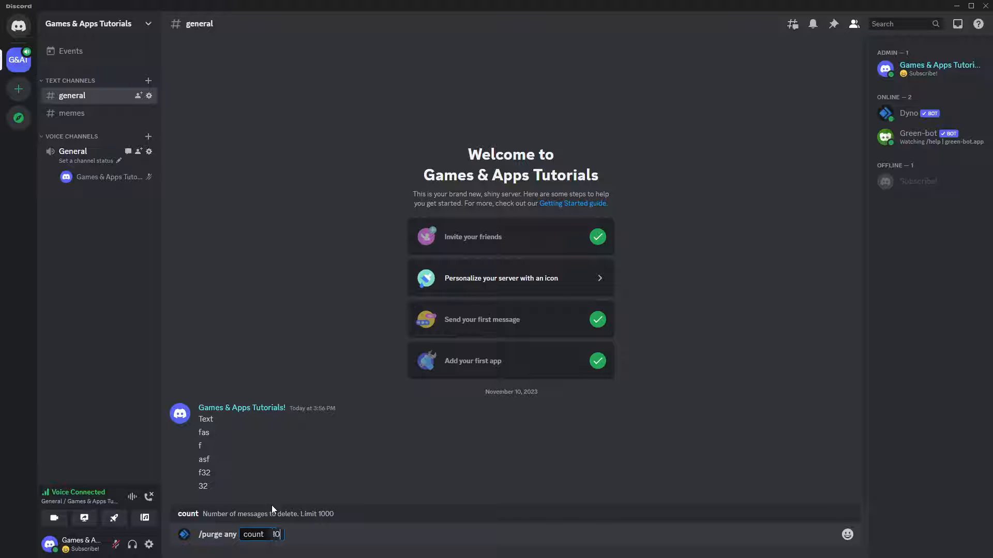
pyautogui.write('1000')
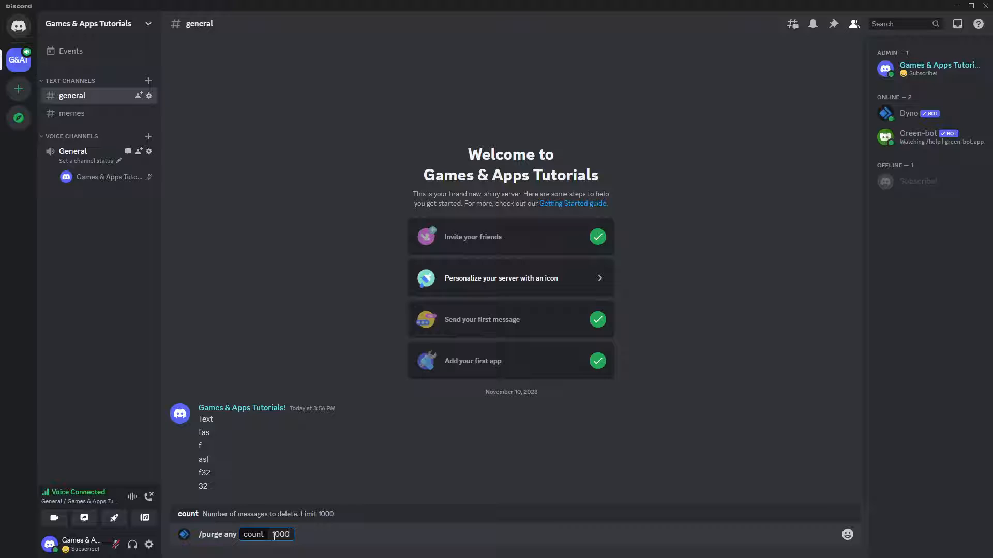
pyautogui.moveTo(177, 350)
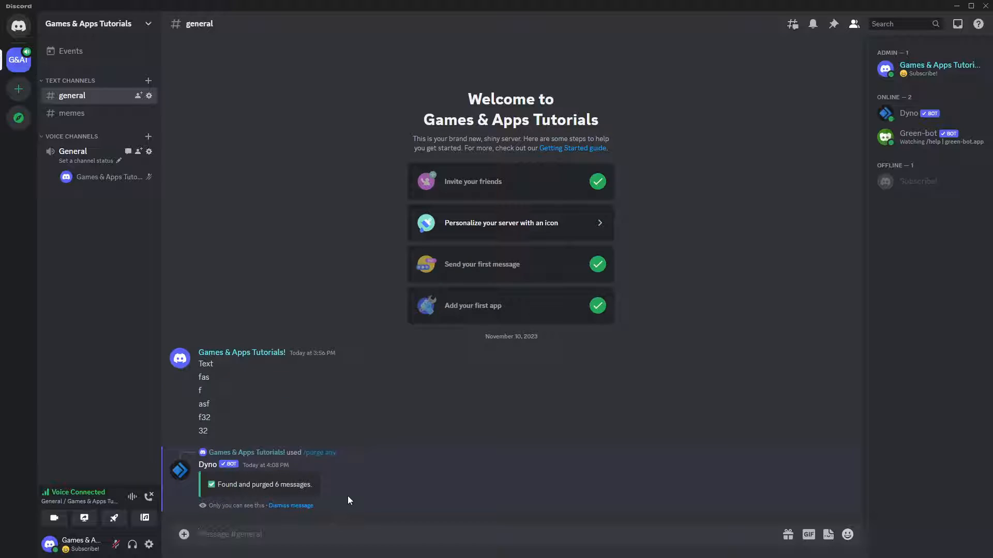
pyautogui.moveTo(333, 517)
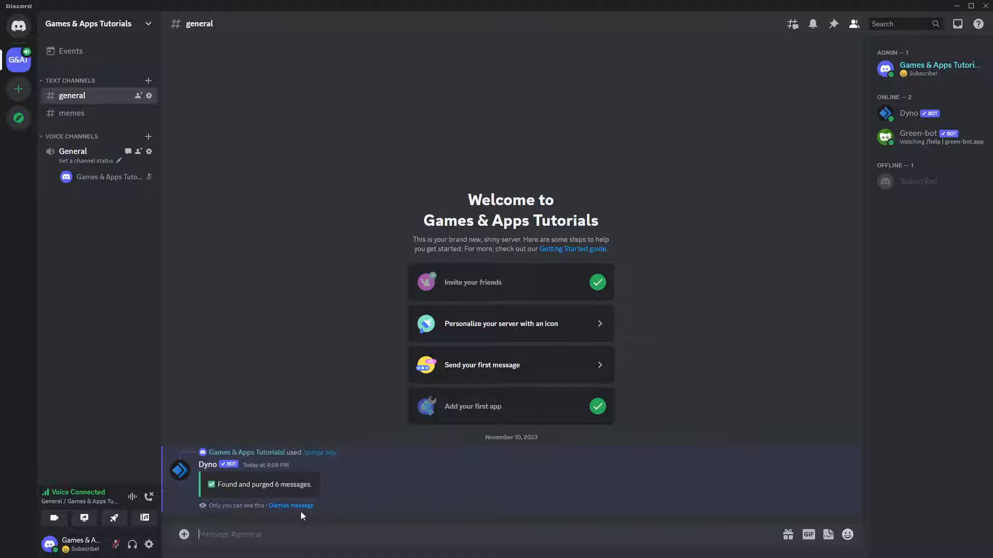
# Dismiss Dyno's purge confirmation notice in #general
pyautogui.click(291, 505)
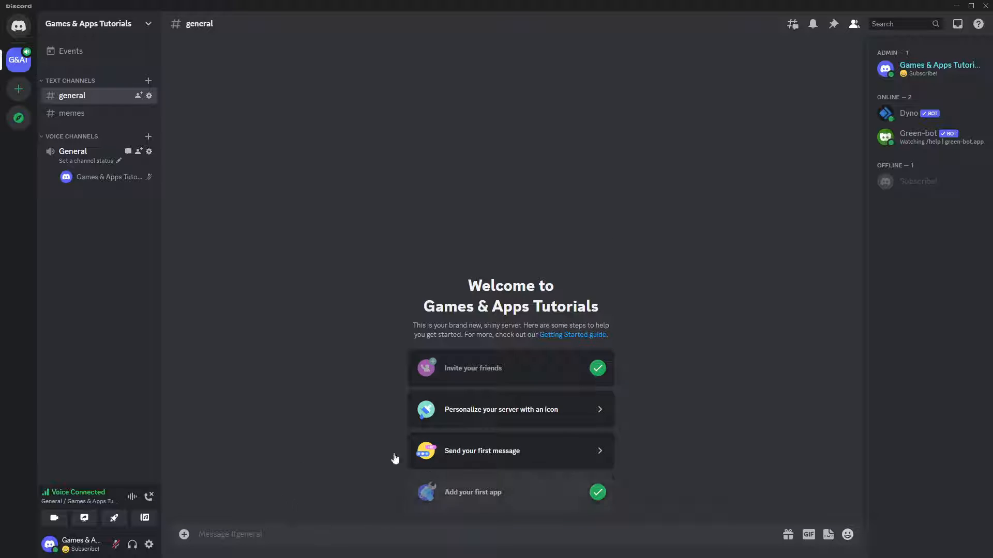
pyautogui.moveTo(396, 502)
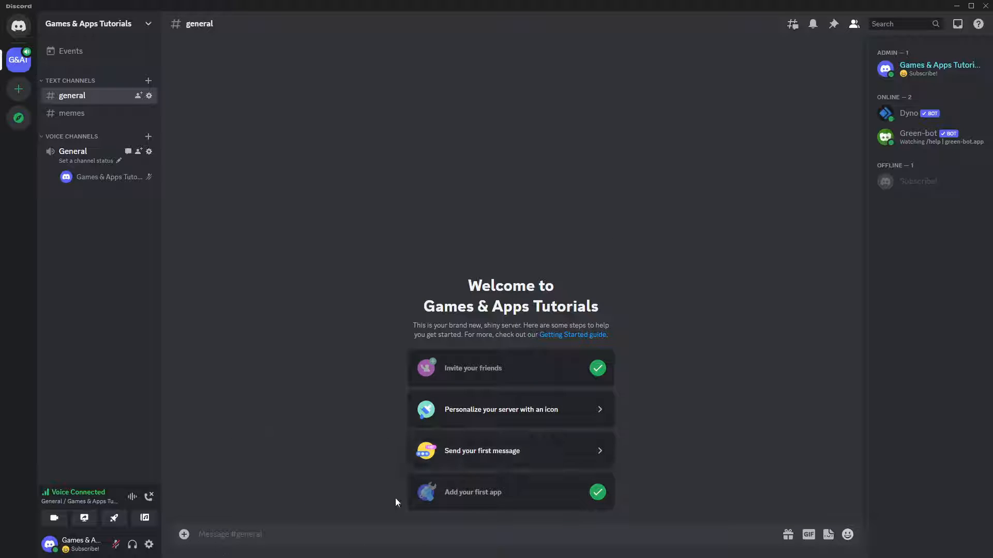
pyautogui.moveTo(371, 486)
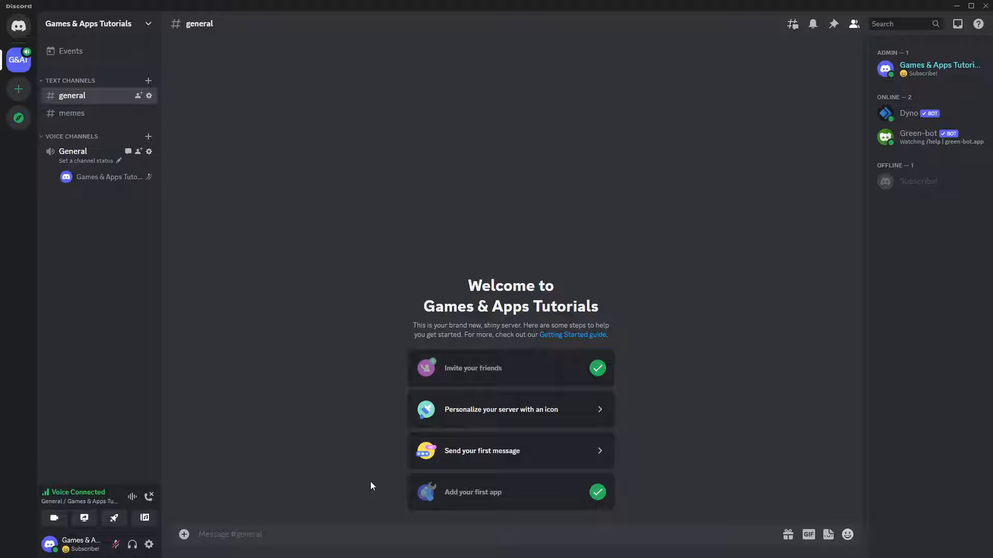
pyautogui.moveTo(310, 452)
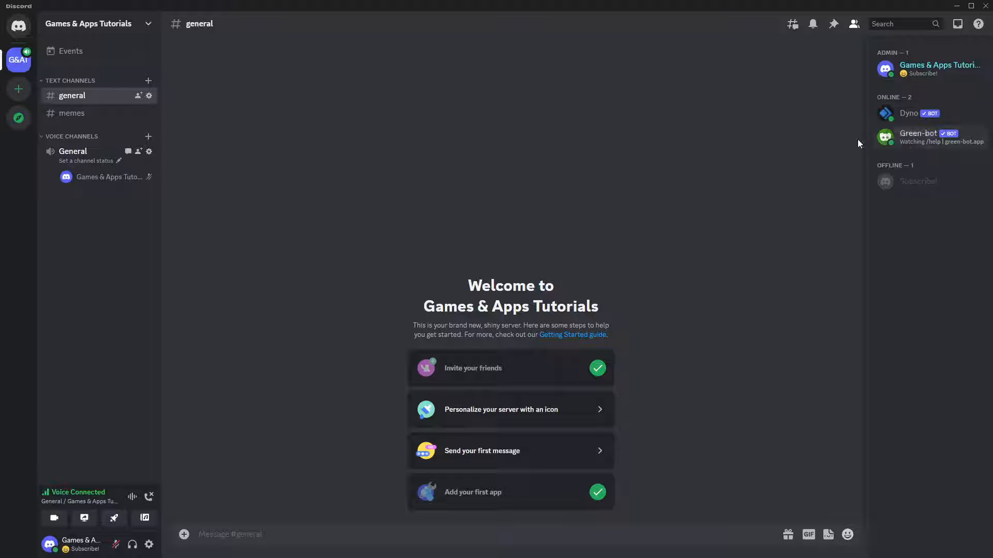
pyautogui.moveTo(518, 274)
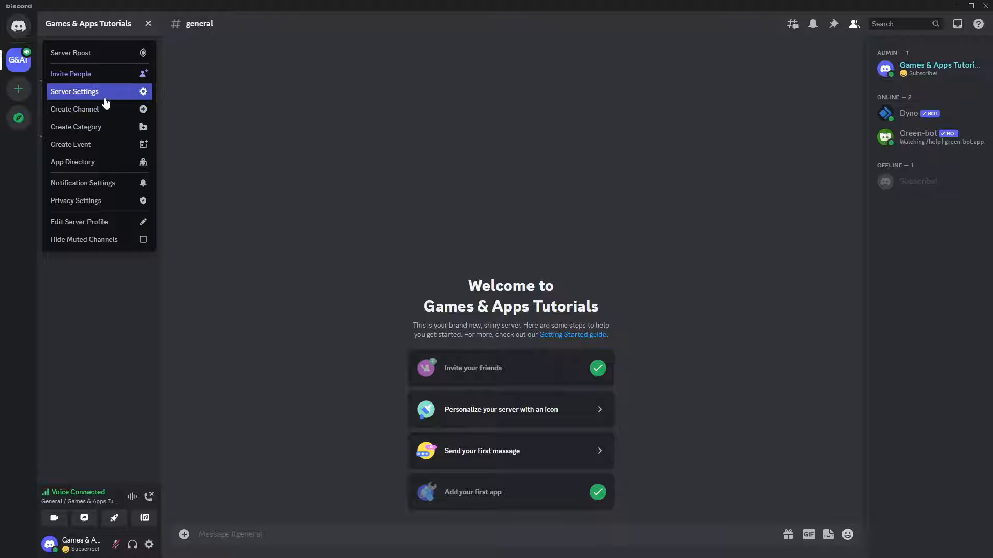
# Search the App Directory in Server Settings for 'dyno'
pyautogui.click(74, 91)
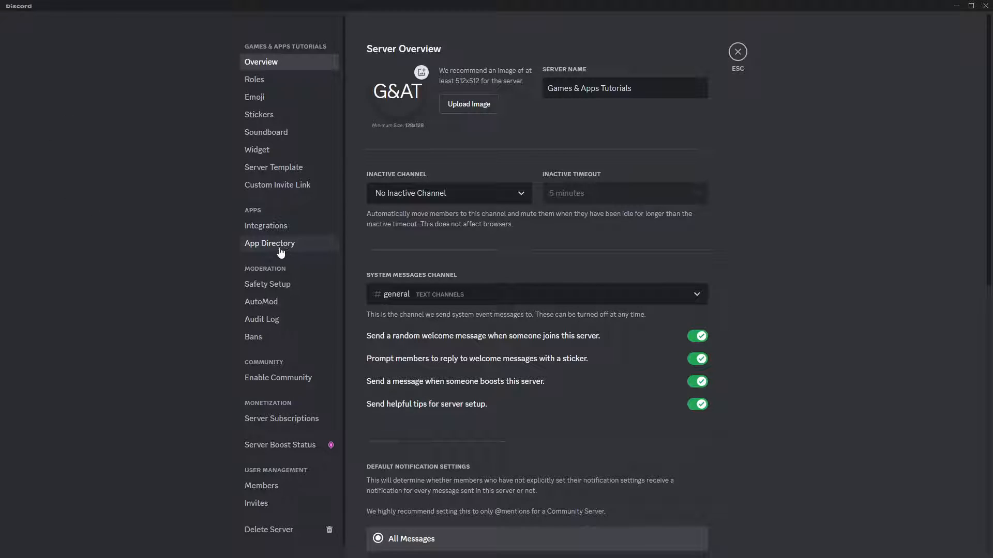
pyautogui.click(269, 243)
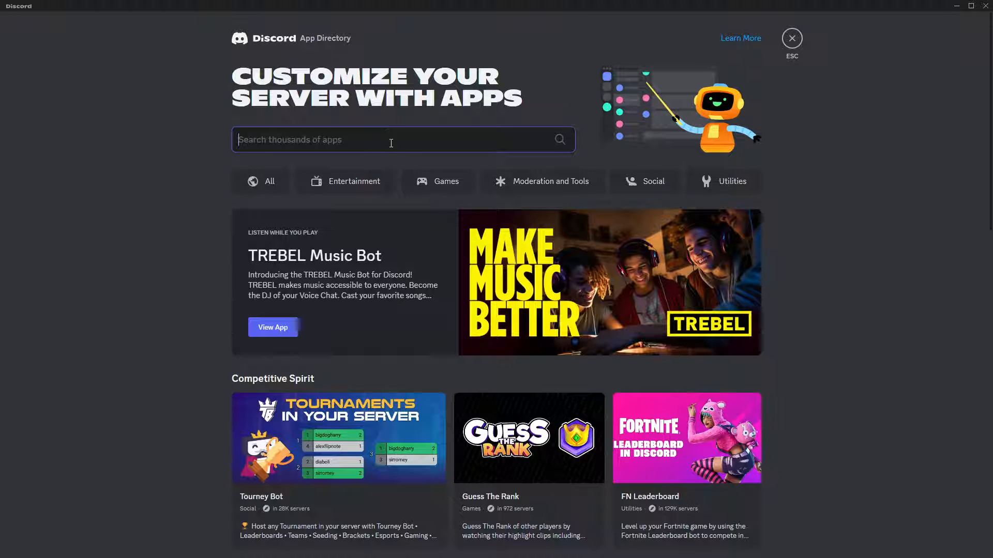
pyautogui.write('dyno')
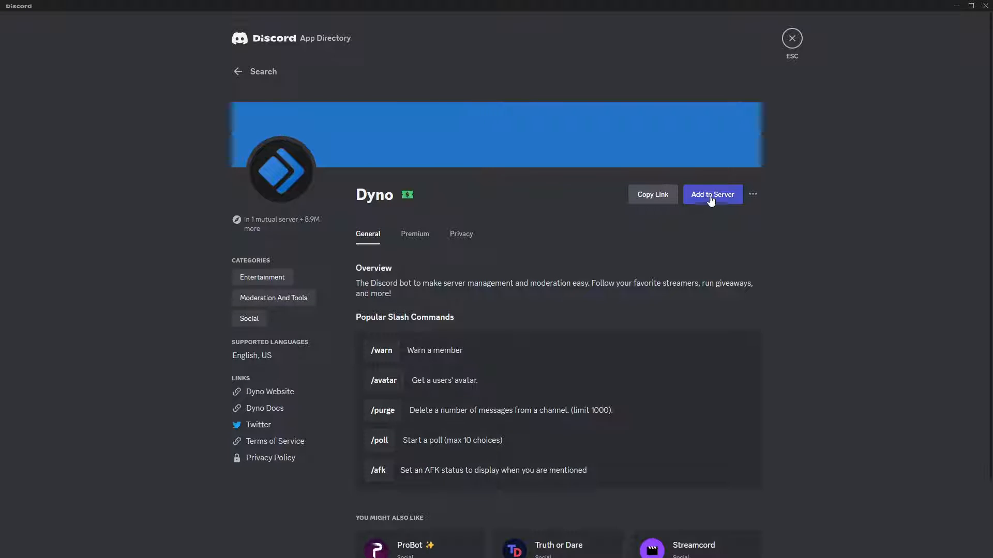
pyautogui.moveTo(711, 203)
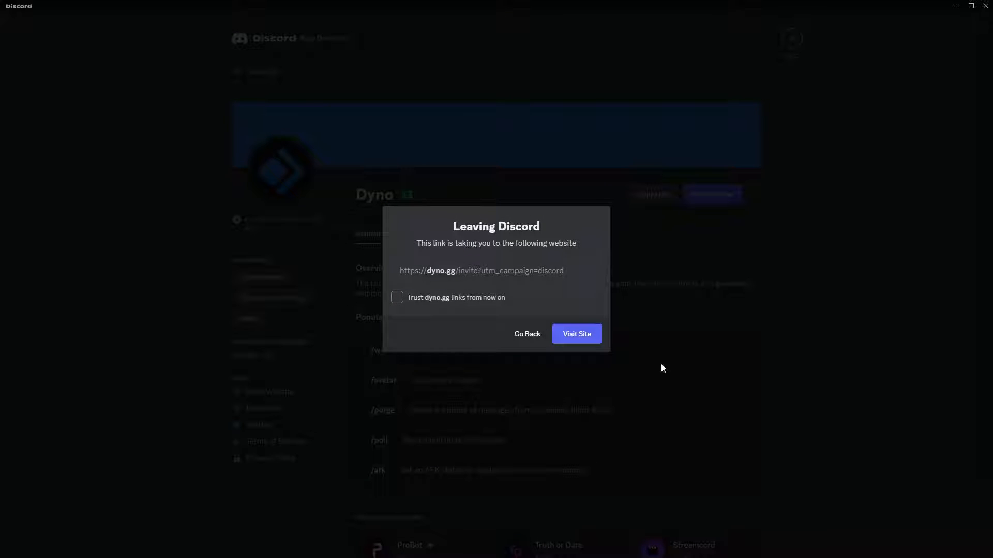
pyautogui.moveTo(535, 262)
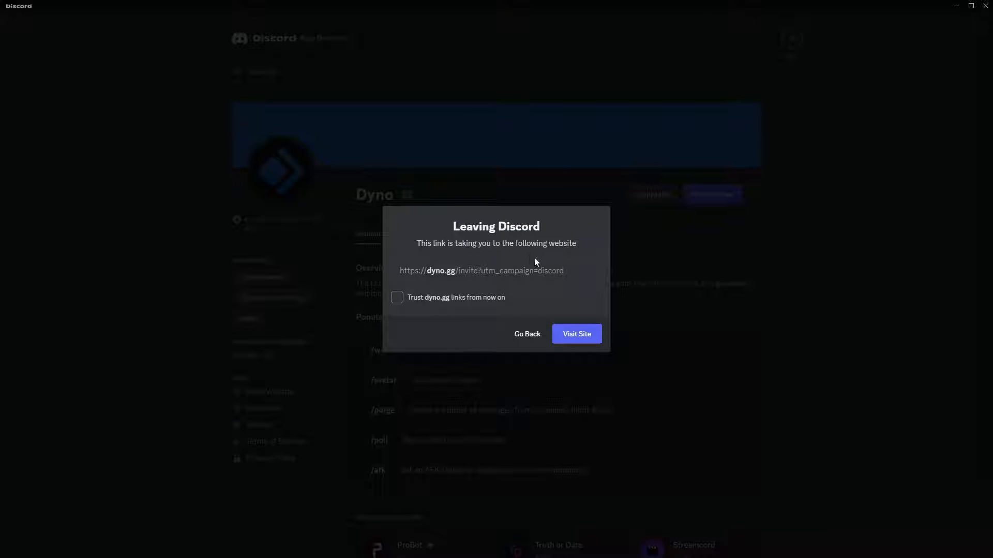
pyautogui.moveTo(535, 312)
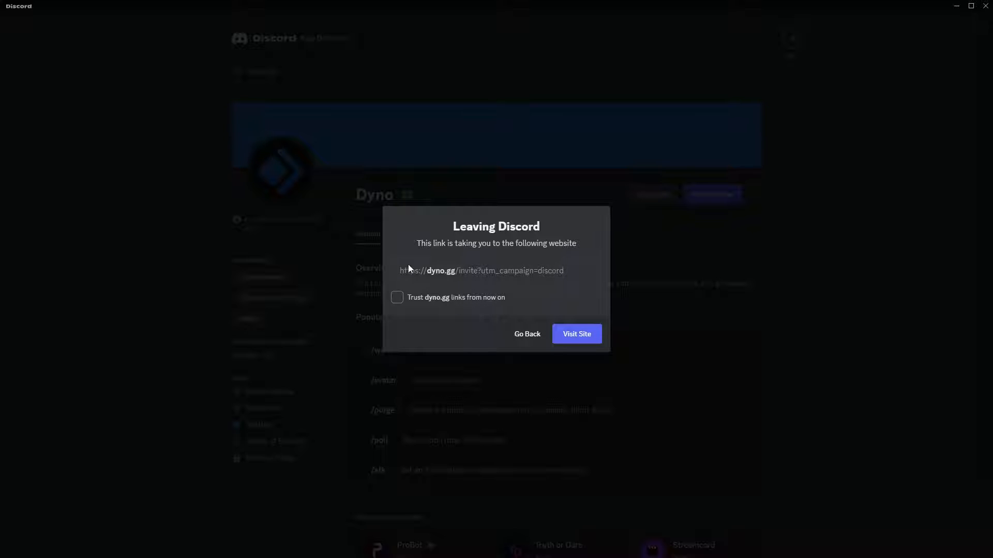
pyautogui.moveTo(483, 300)
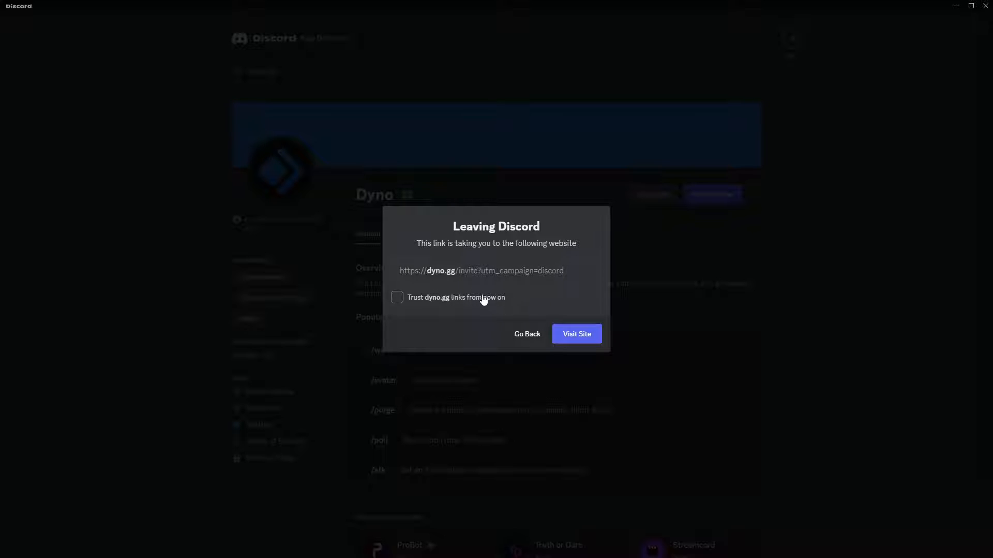
pyautogui.moveTo(523, 283)
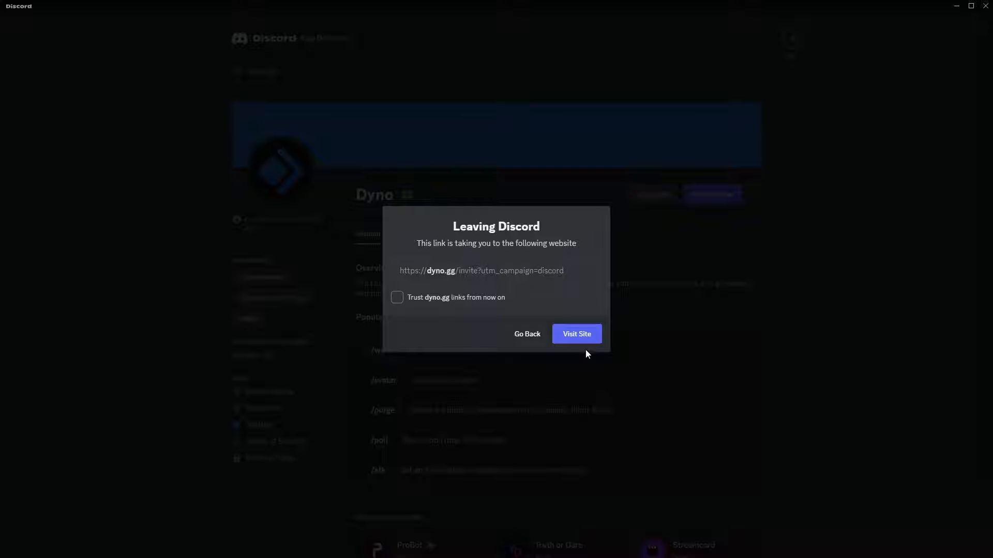
pyautogui.moveTo(576, 333)
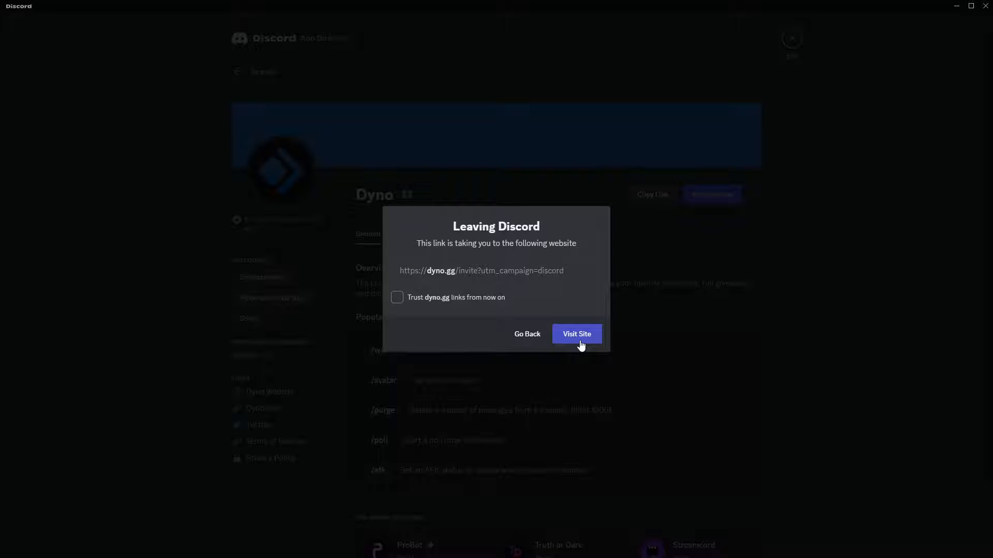
pyautogui.moveTo(485, 364)
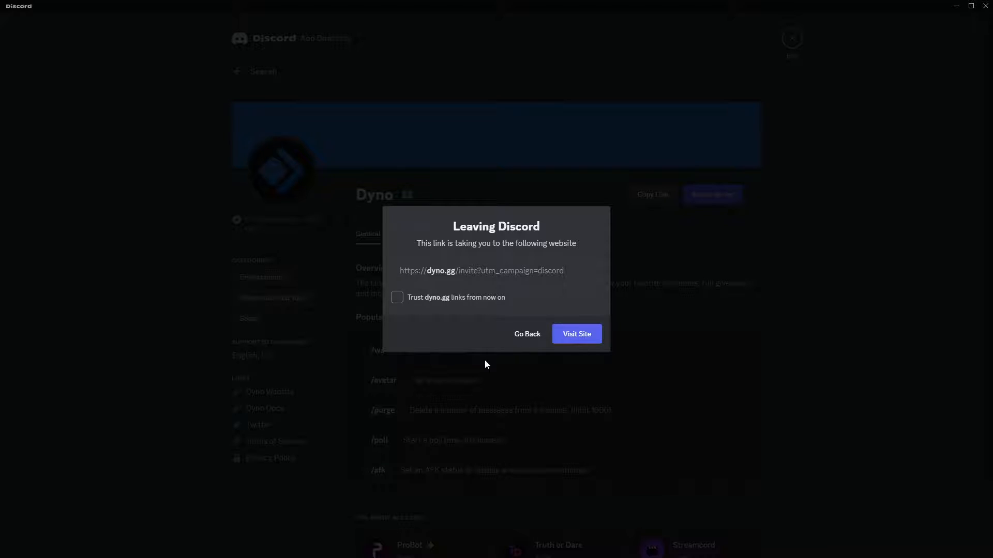
# Close the App Directory and Server Settings to return to #general
pyautogui.click(526, 333)
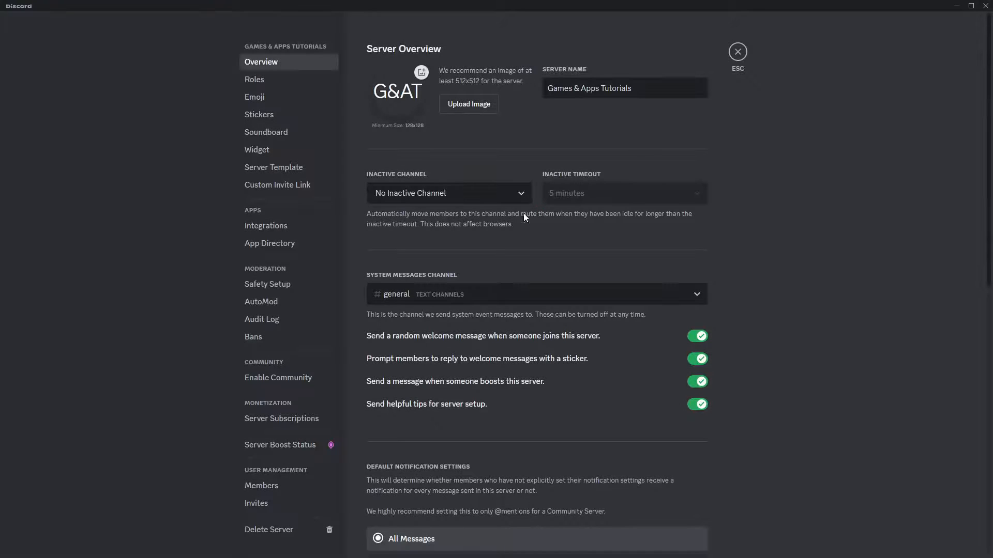
pyautogui.click(737, 51)
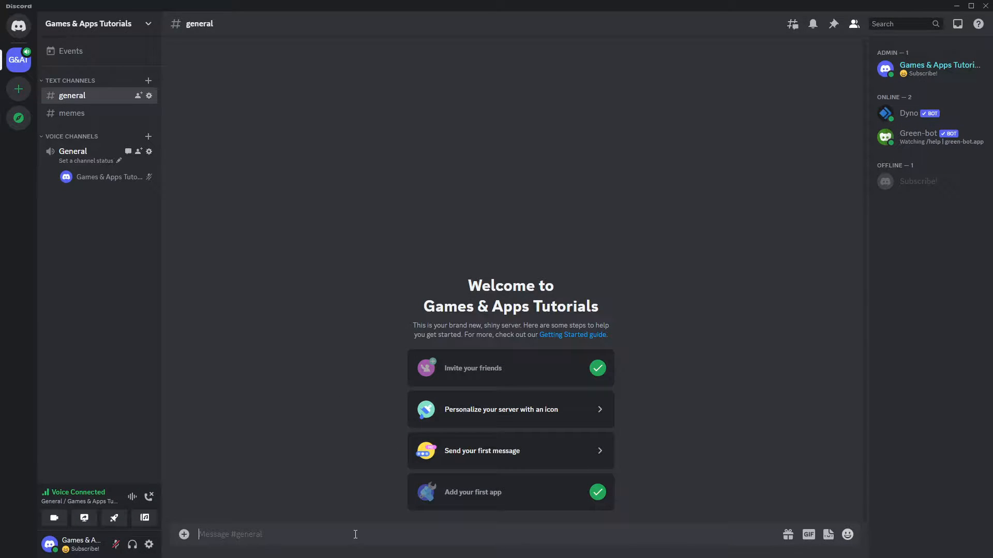